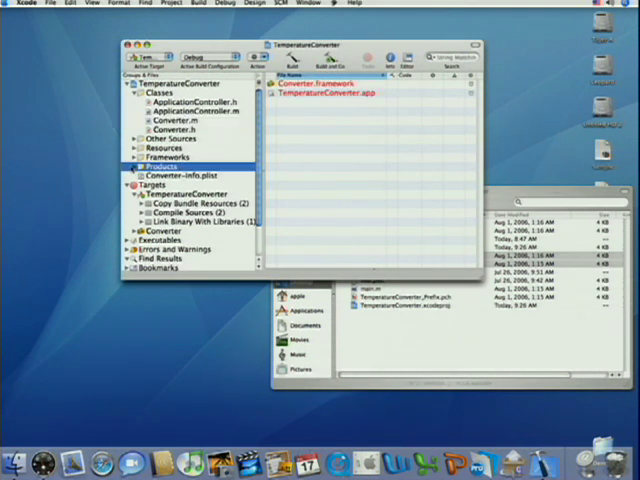
# Step: Expand the Products group to reveal the Converter.framework and TemperatureConverter products
pyautogui.click(133, 164)
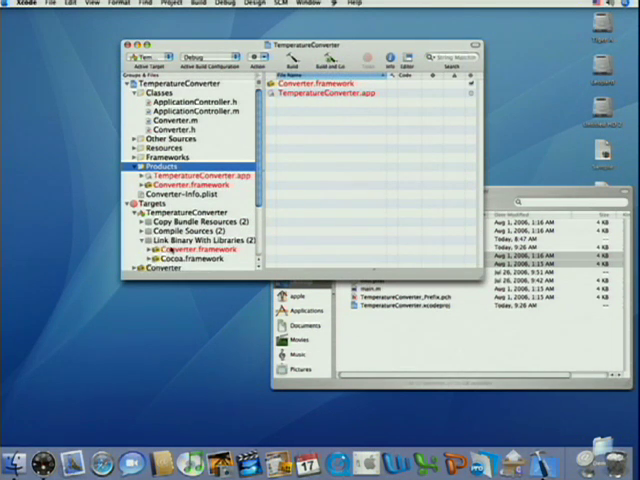
pyautogui.moveTo(290, 237)
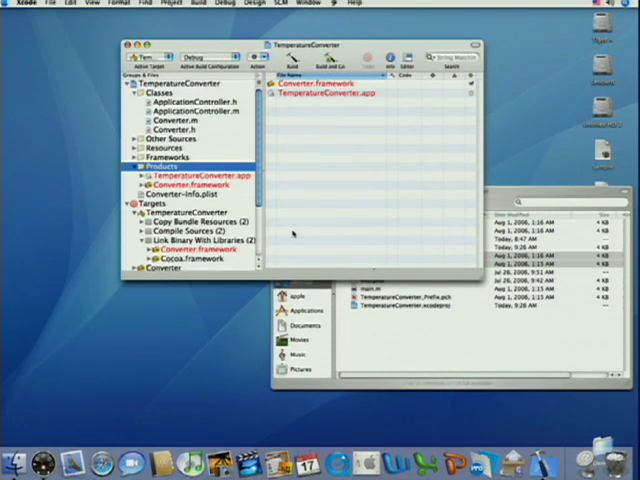
pyautogui.moveTo(295, 232)
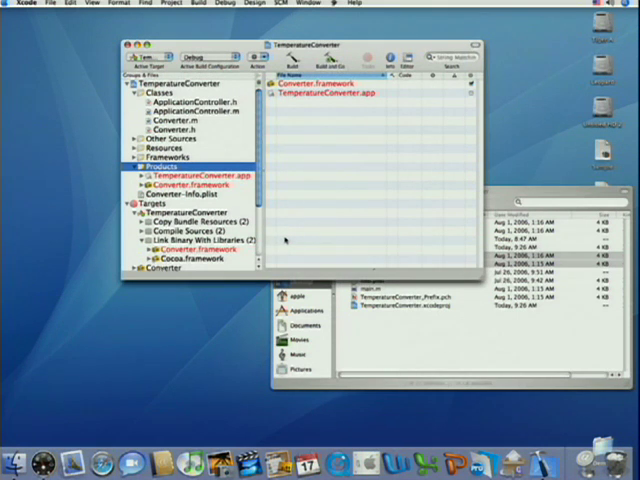
pyautogui.moveTo(285, 232)
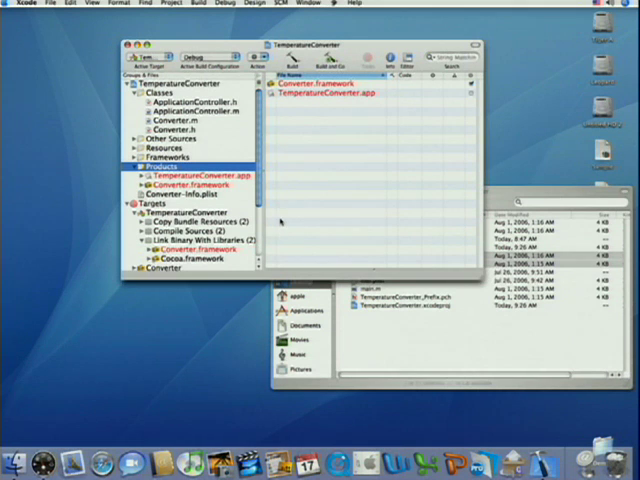
pyautogui.moveTo(294, 223)
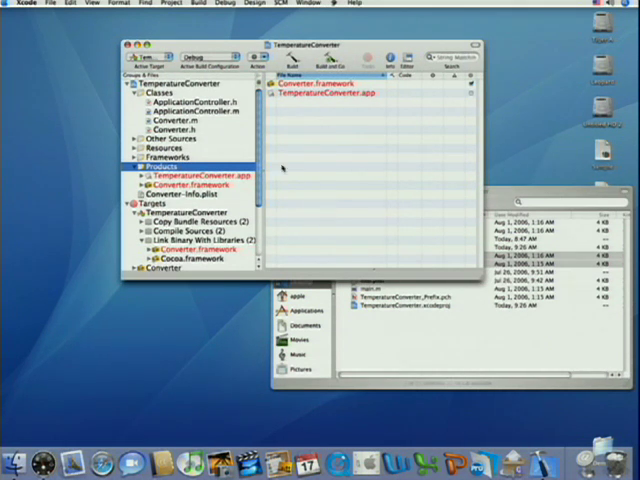
pyautogui.click(172, 7)
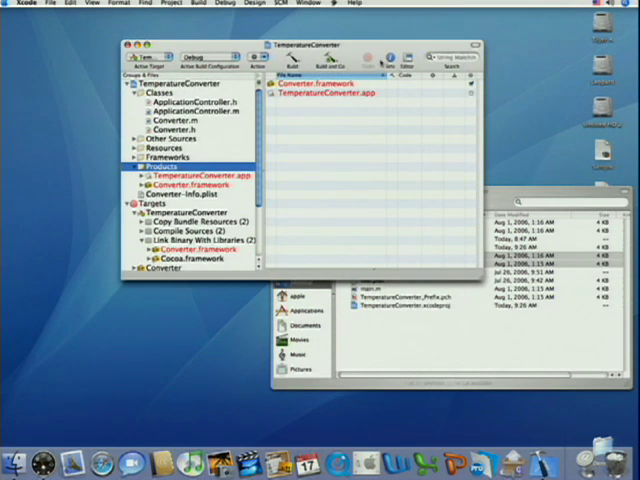
pyautogui.moveTo(349, 120)
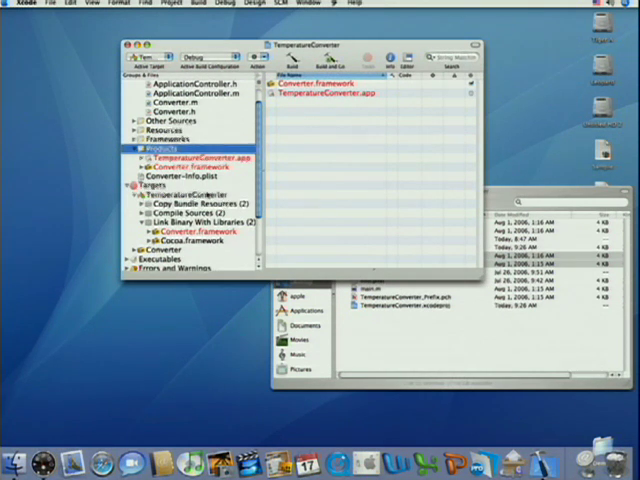
# Step: Open the empty TemperatureConverter Build Results window from the Build menu
pyautogui.click(184, 192)
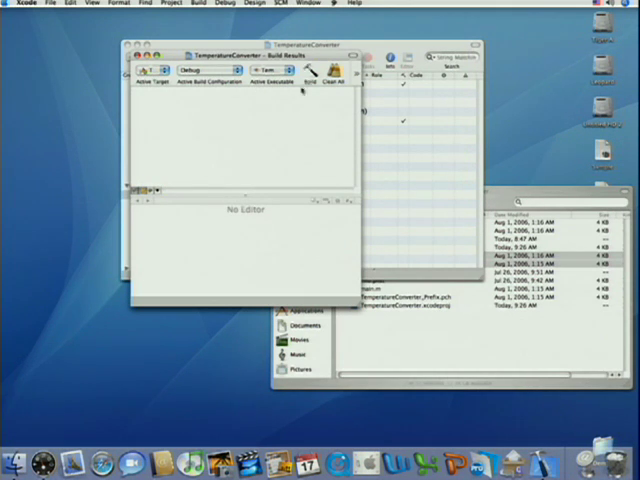
# Step: Build the Converter framework and TemperatureConverter app in Debug until 'Build succeeded'
pyautogui.click(307, 72)
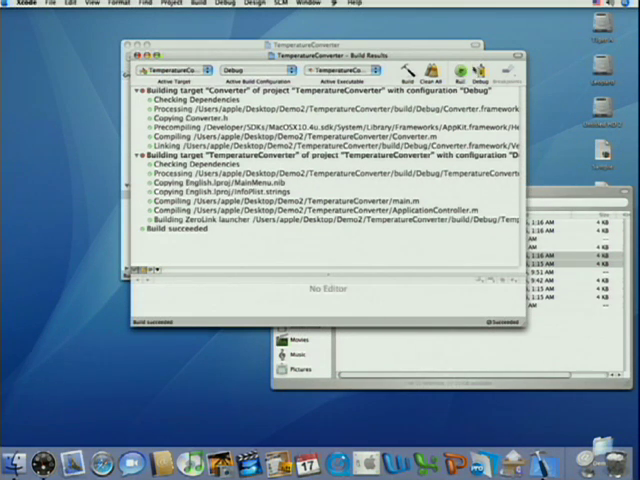
# Step: Run TemperatureConverter and convert 69 degrees Fahrenheit to Celsius
pyautogui.click(472, 73)
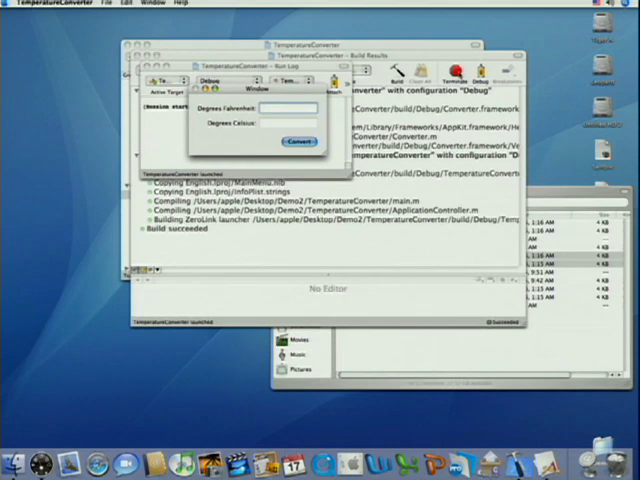
pyautogui.write('69')
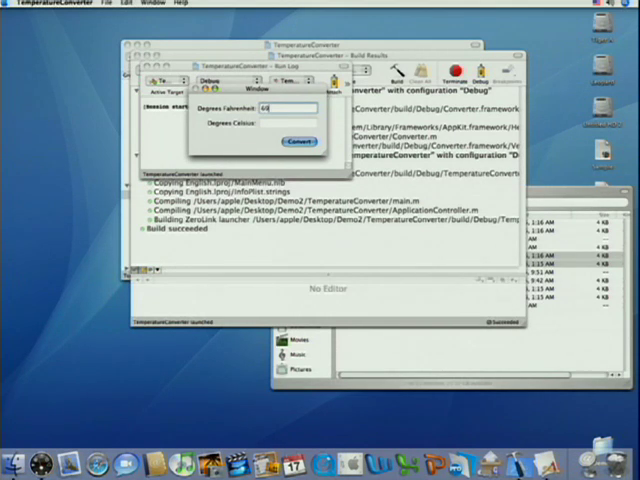
pyautogui.click(292, 141)
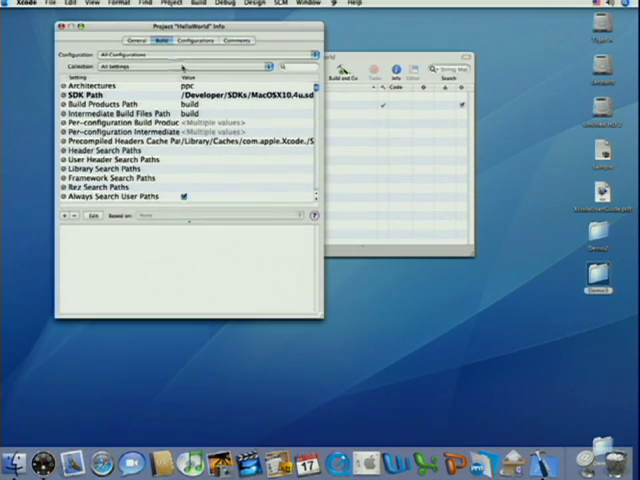
# Step: Review the Release and Debug configurations, then return to the all-configurations build settings
pyautogui.click(194, 40)
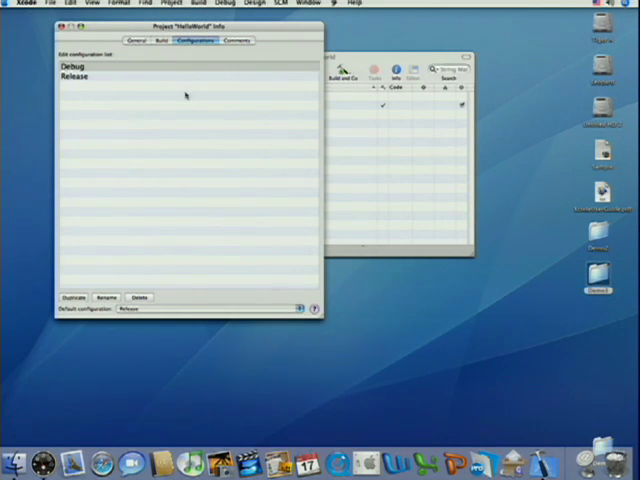
pyautogui.click(88, 77)
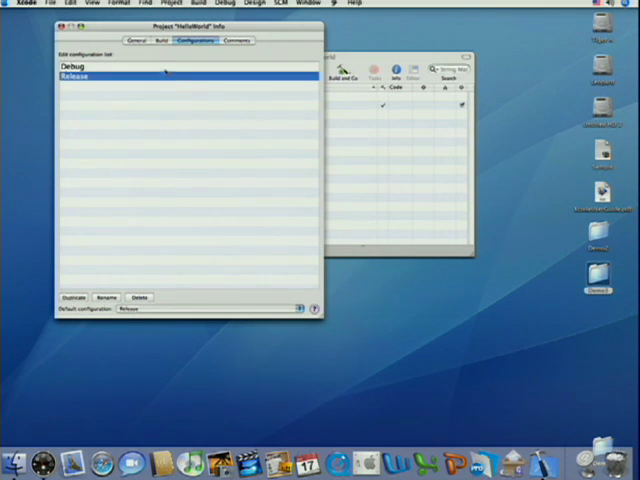
pyautogui.click(90, 64)
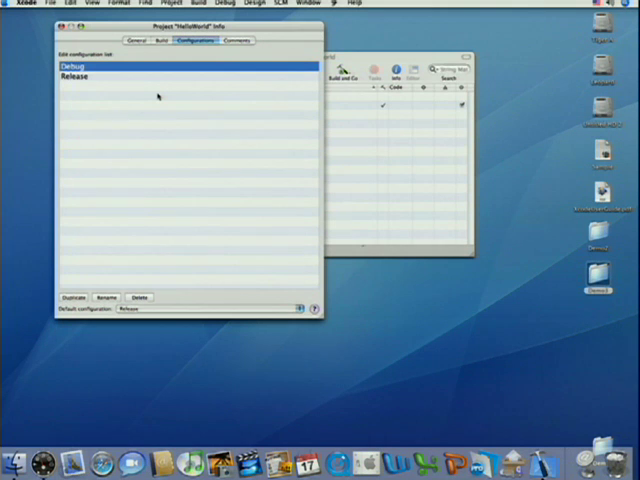
pyautogui.moveTo(142, 117)
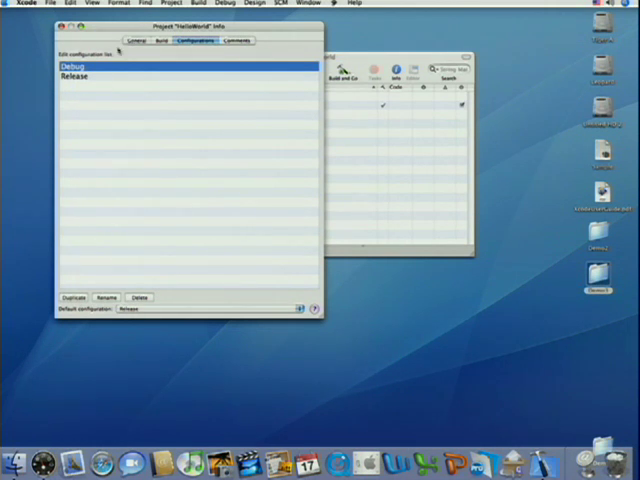
pyautogui.click(162, 40)
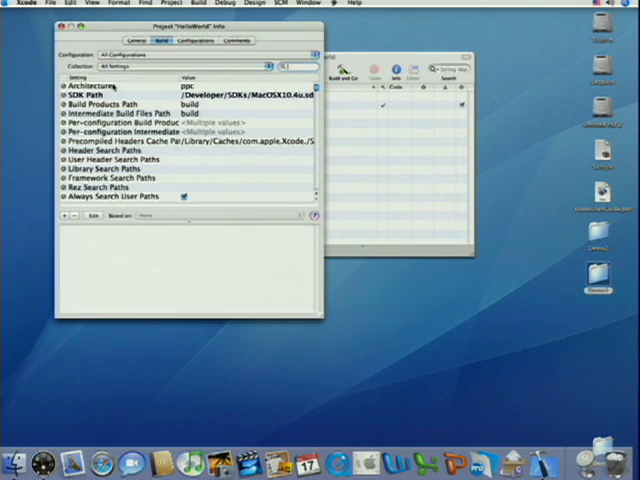
# Step: Select the Architectures setting to read its description below the list
pyautogui.click(105, 85)
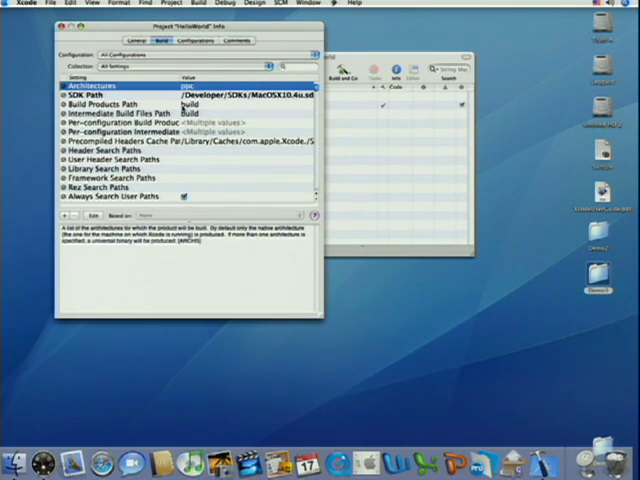
pyautogui.click(120, 119)
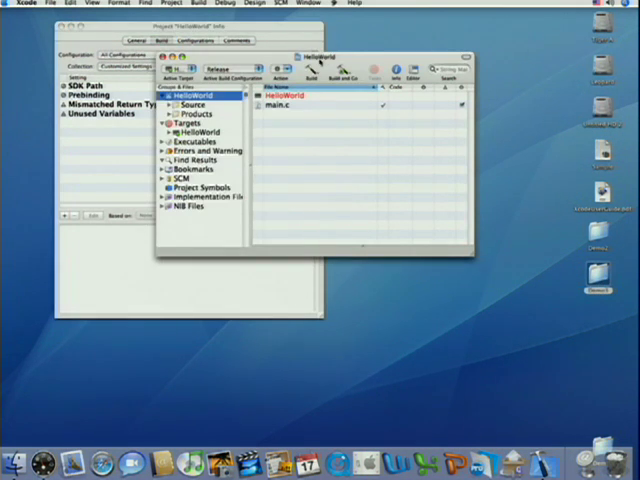
# Step: Open main.c from the HelloWorld project's file list
pyautogui.click(288, 106)
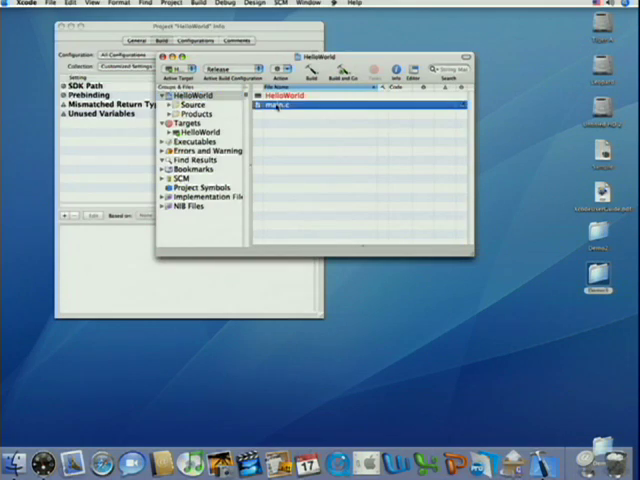
pyautogui.doubleClick(283, 107)
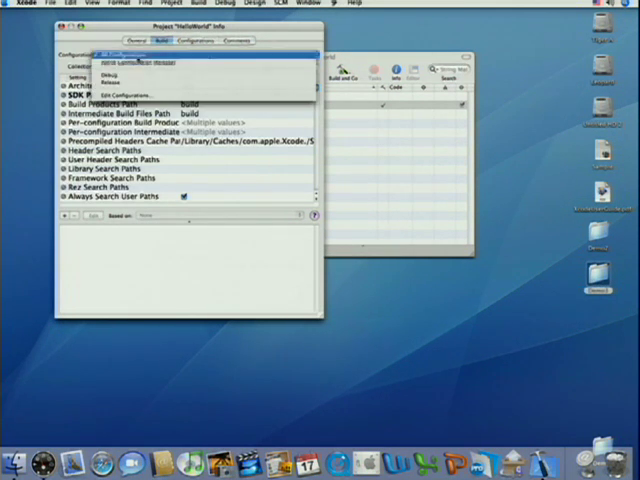
# Step: Choose Debug in the Configuration pop-up, showing intermediate paths under build/Debug
pyautogui.click(118, 72)
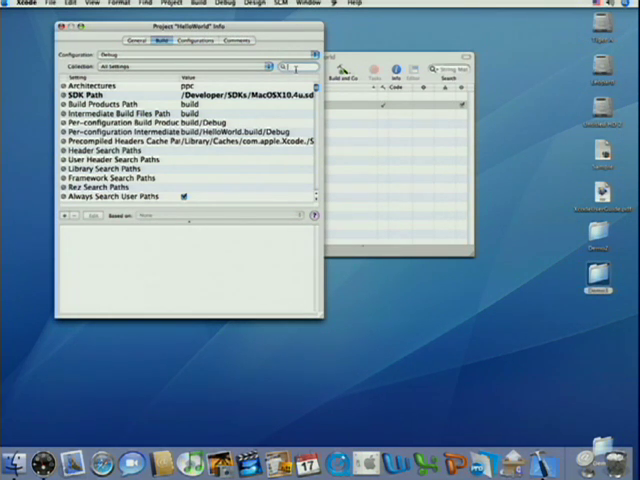
# Step: Filter Debug settings with 'preproc' and select Preprocessor Macros to show its description
pyautogui.write('preproc')
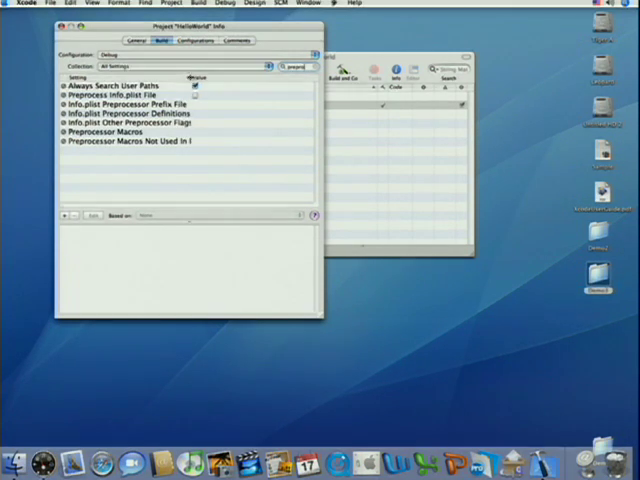
pyautogui.click(120, 133)
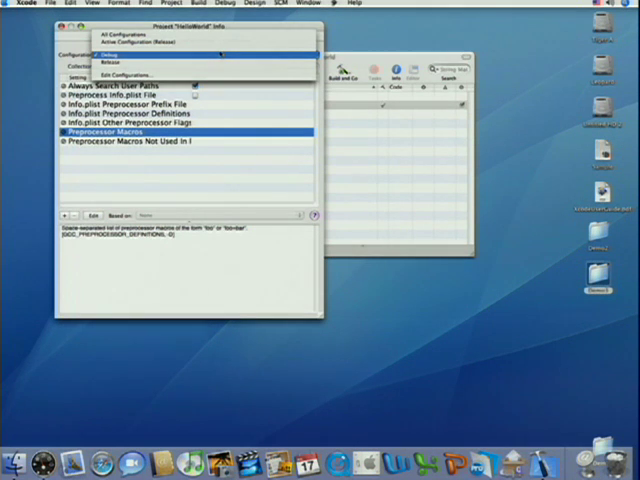
pyautogui.moveTo(296, 60)
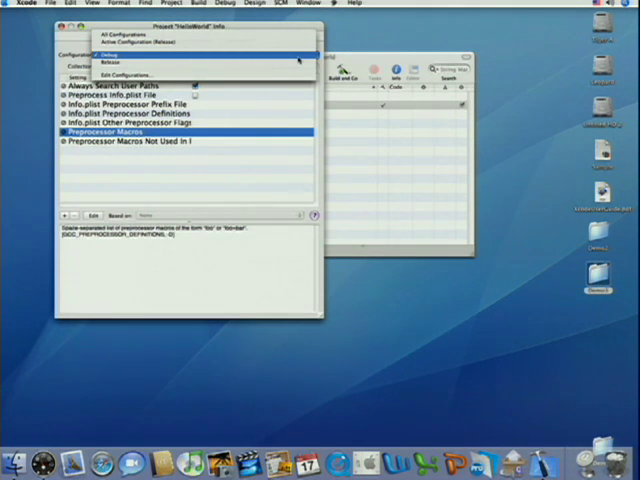